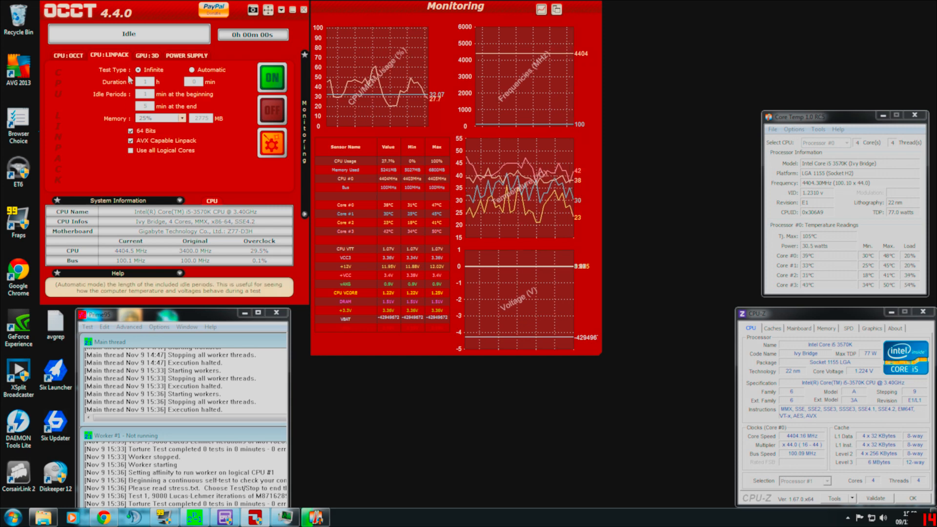
Choose the Blend torture-test type in Prime95's Test menu and confirm it without starting a run.
{"action": "left_click", "coordinate": [181, 118]}
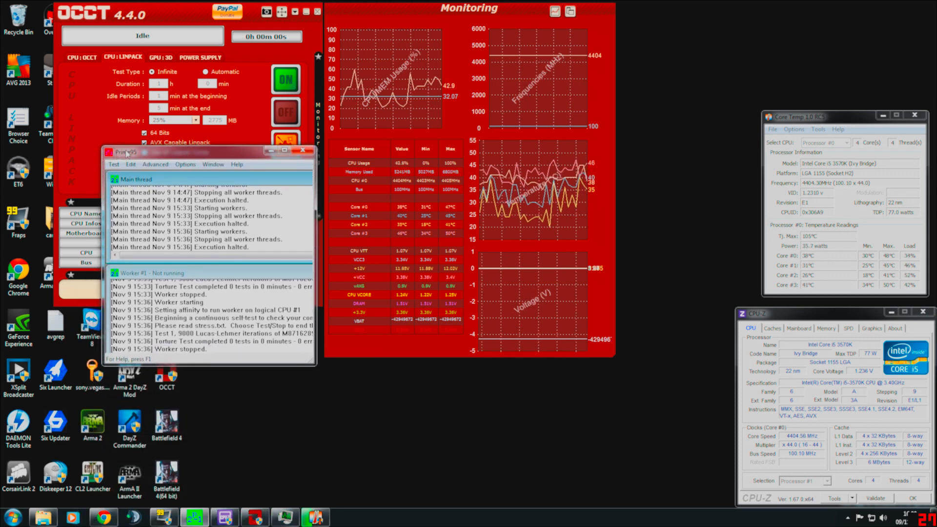
{"action": "left_click", "coordinate": [185, 164]}
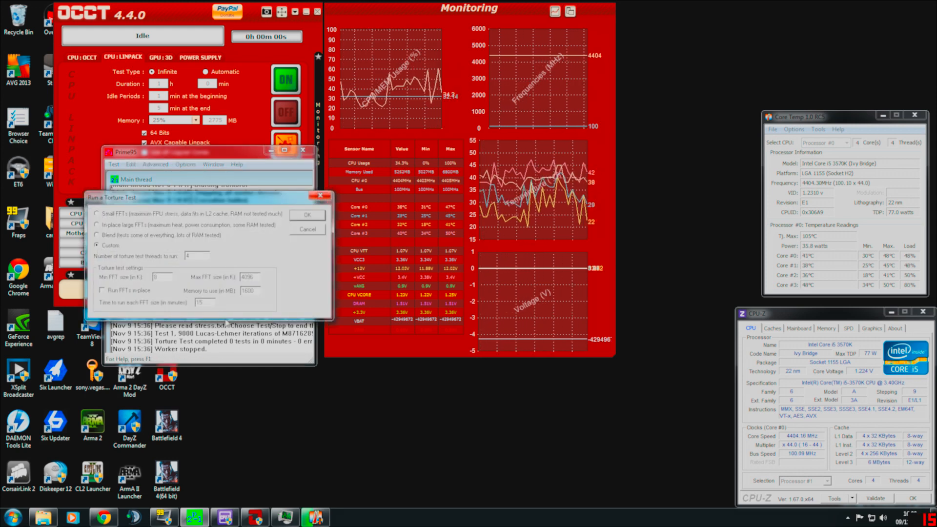
{"action": "left_click", "coordinate": [97, 235]}
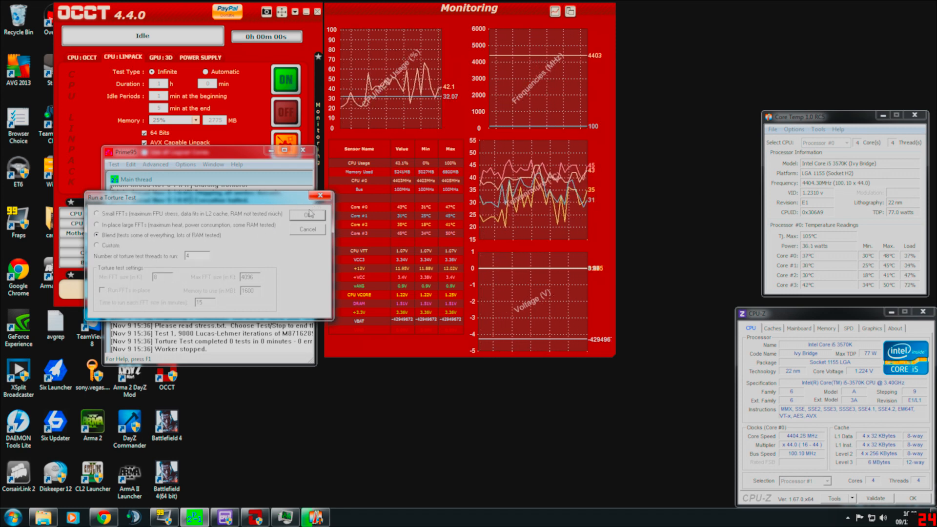
{"action": "left_click", "coordinate": [308, 215]}
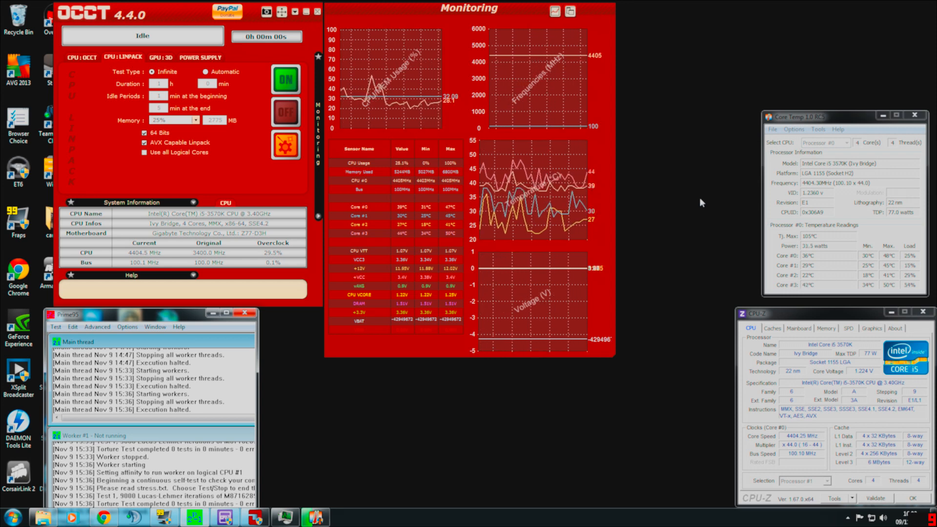
{"action": "mouse_move", "coordinate": [710, 229]}
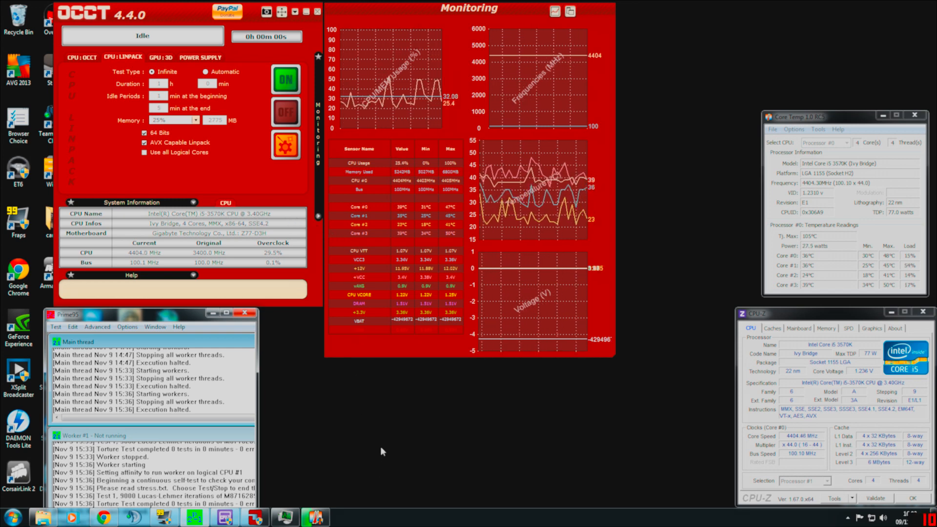
{"action": "mouse_move", "coordinate": [411, 403]}
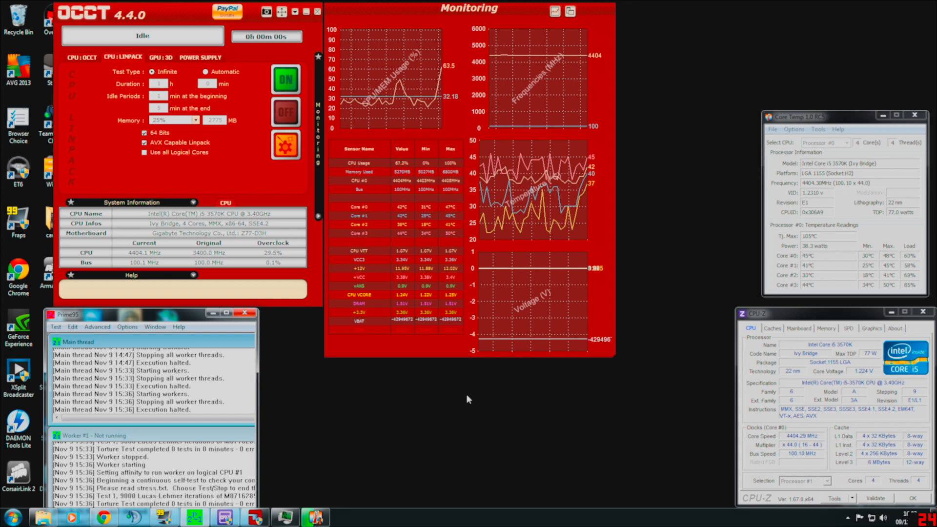
{"action": "mouse_move", "coordinate": [428, 427]}
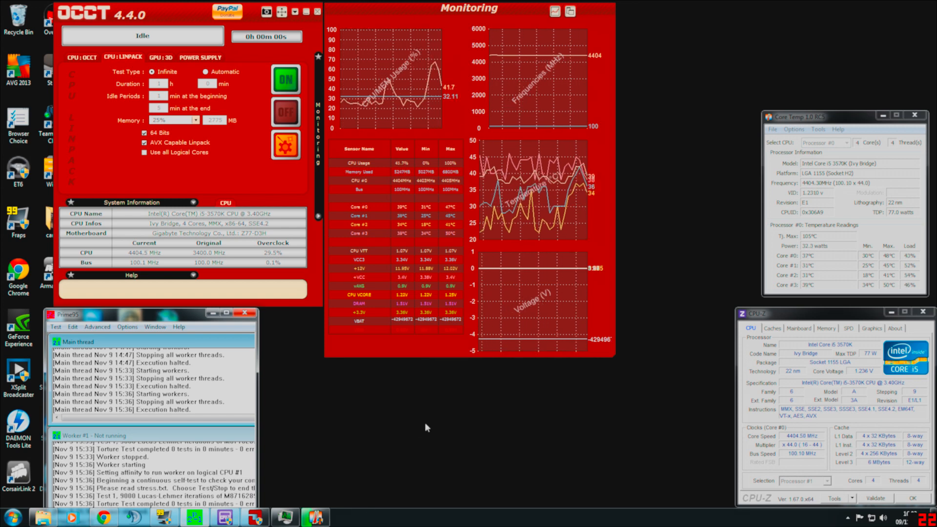